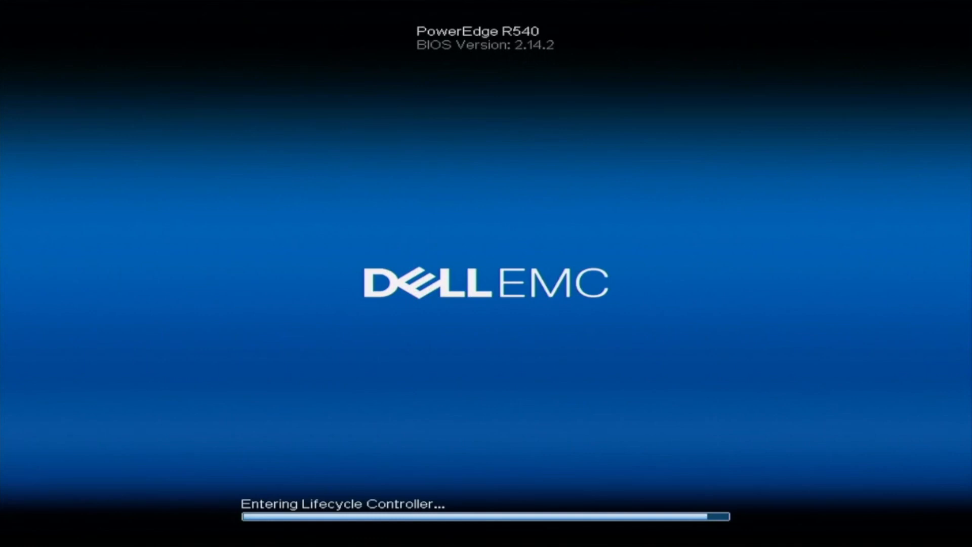
# Enter Lifecycle Controller with F10 during POST and land on its home page
pyautogui.press('F10')
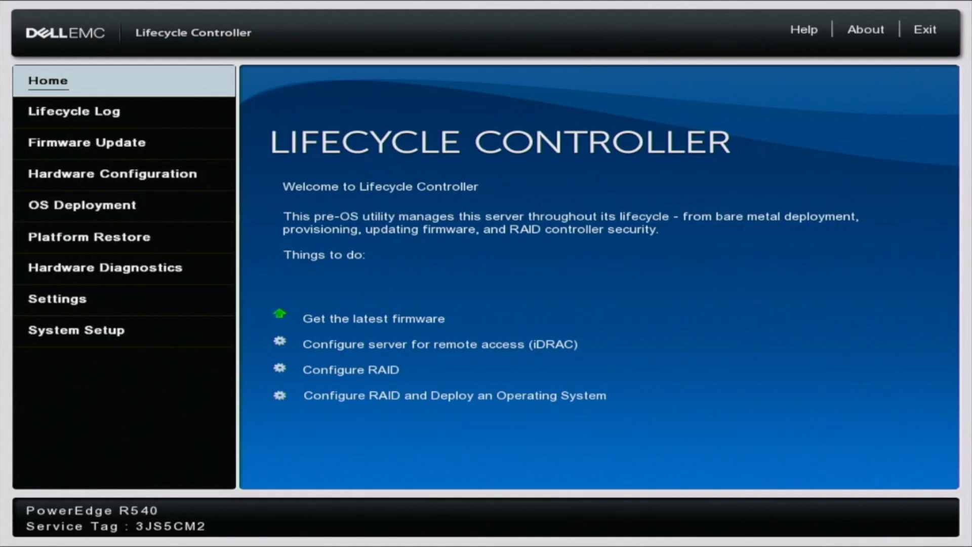
pyautogui.click(74, 111)
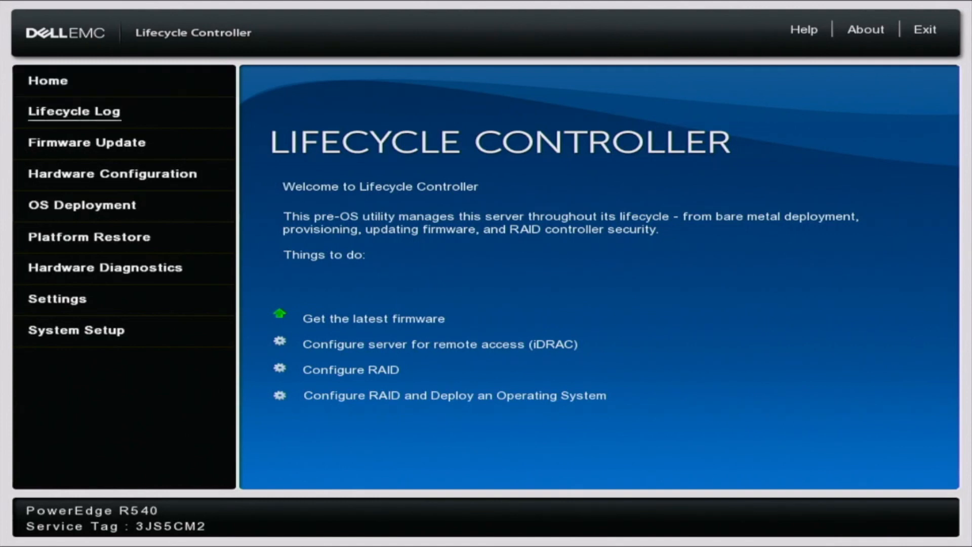
pyautogui.click(113, 173)
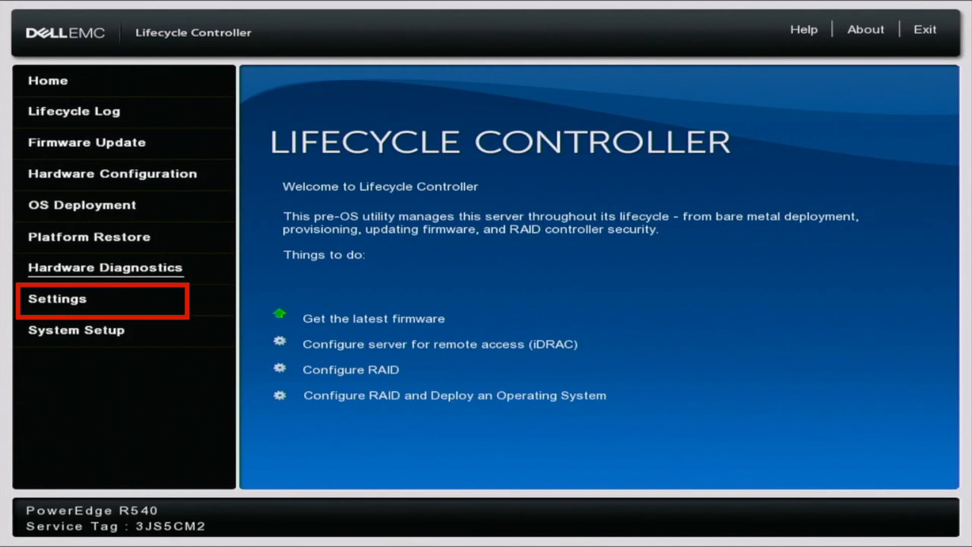
# In Settings > Network Settings, set the embedded NIC's IPv4 address source to DHCP
pyautogui.click(57, 299)
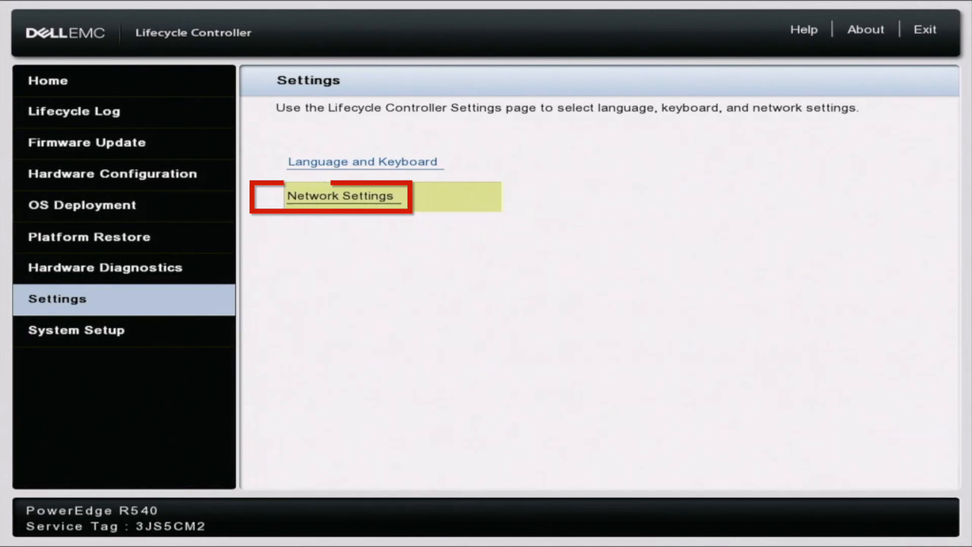
pyautogui.click(340, 196)
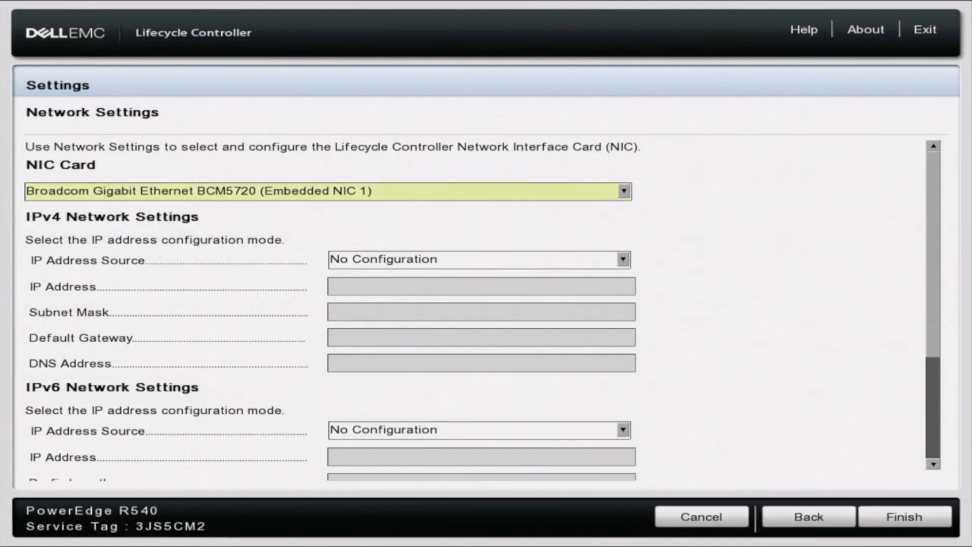
pyautogui.click(623, 259)
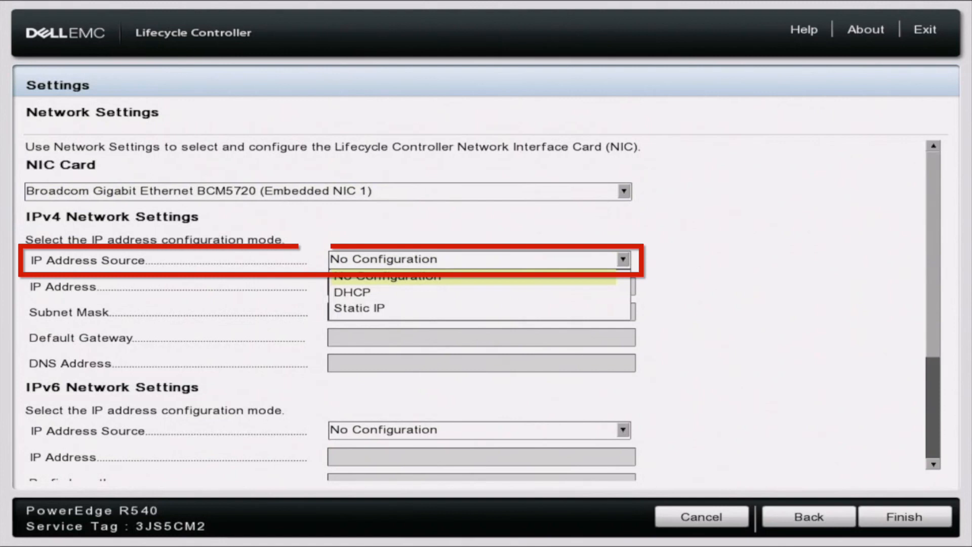
pyautogui.click(351, 291)
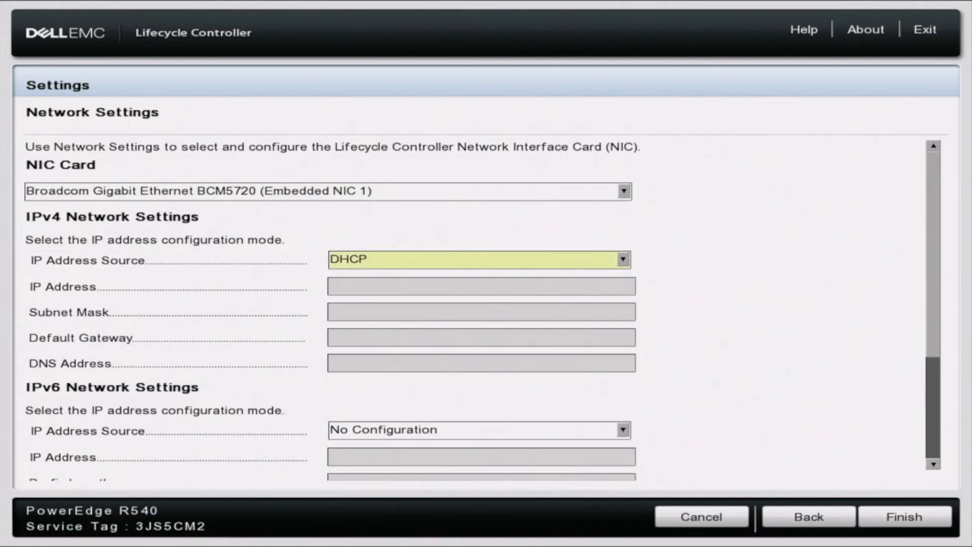
pyautogui.click(479, 430)
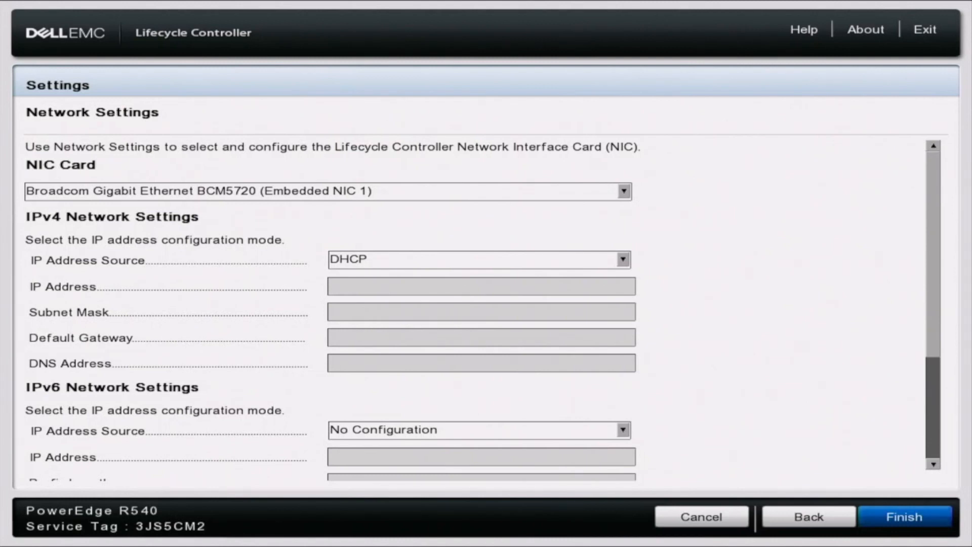
# Finish to apply the network settings, acknowledge success and return home
pyautogui.click(902, 516)
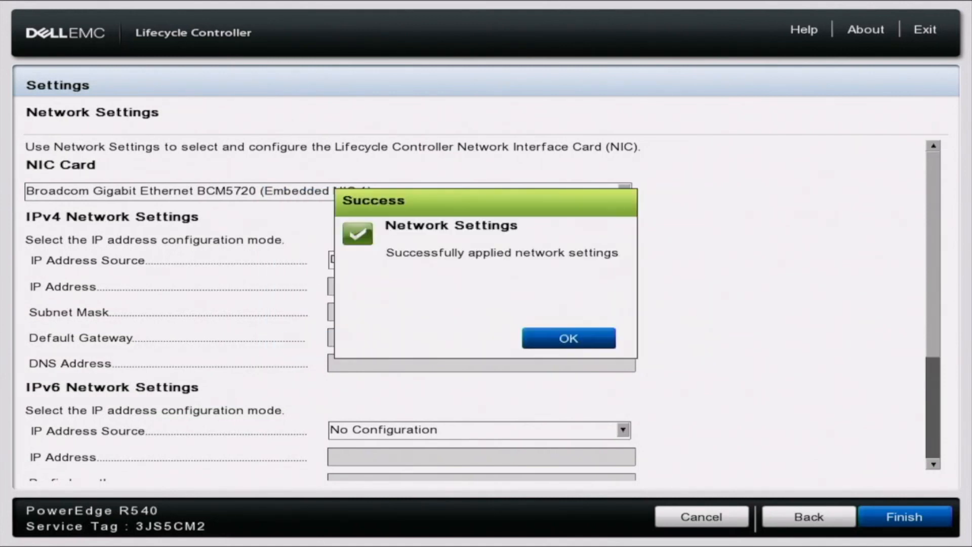
pyautogui.click(566, 339)
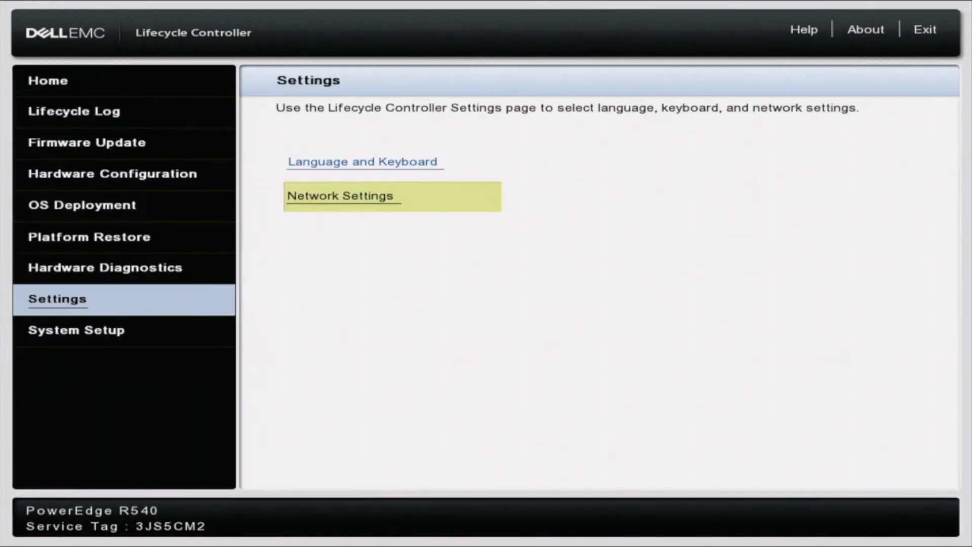
pyautogui.click(47, 81)
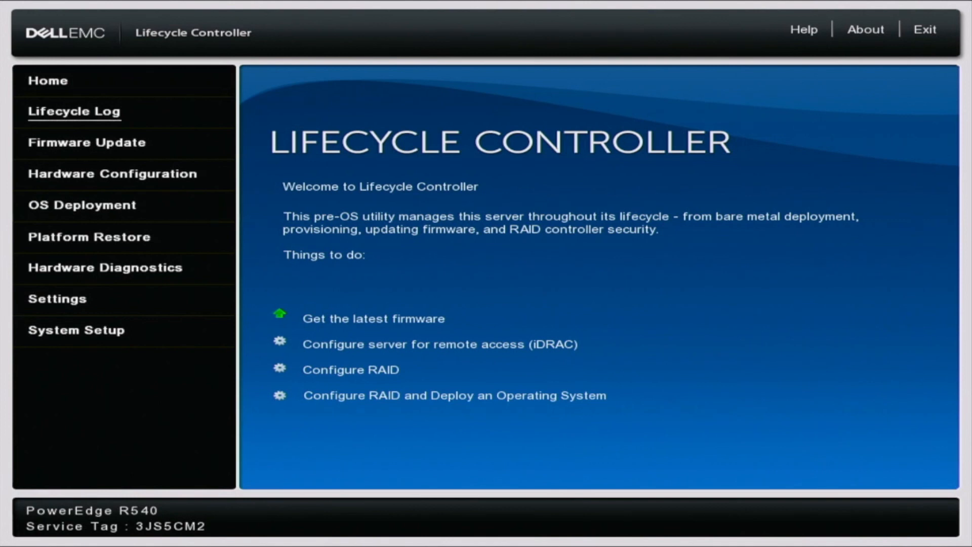
# Launch a new firmware update from the Firmware Update menu
pyautogui.click(87, 142)
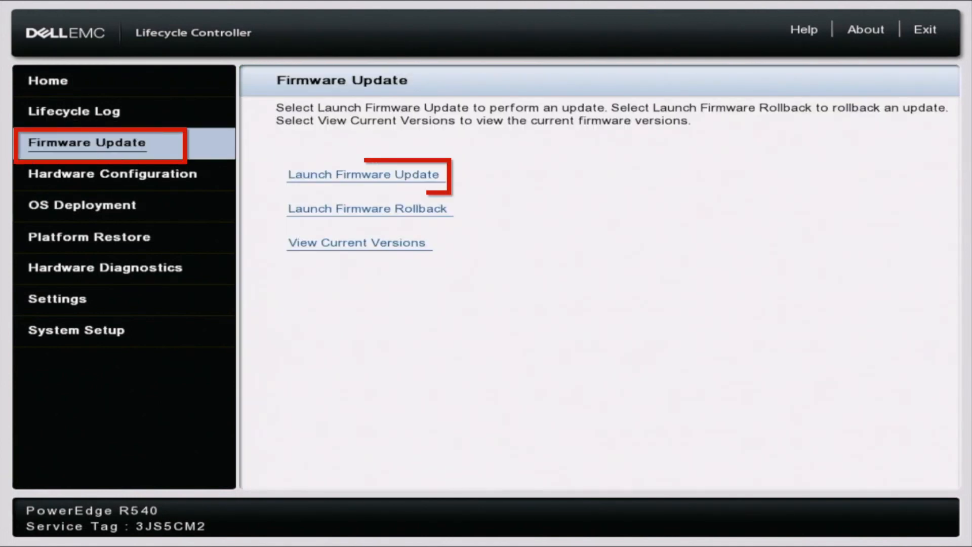
pyautogui.click(363, 174)
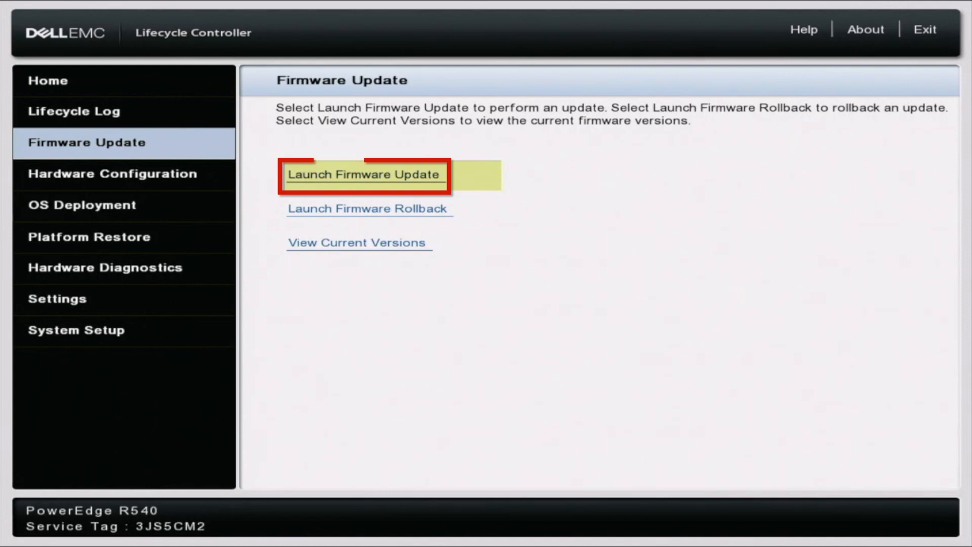
pyautogui.click(363, 174)
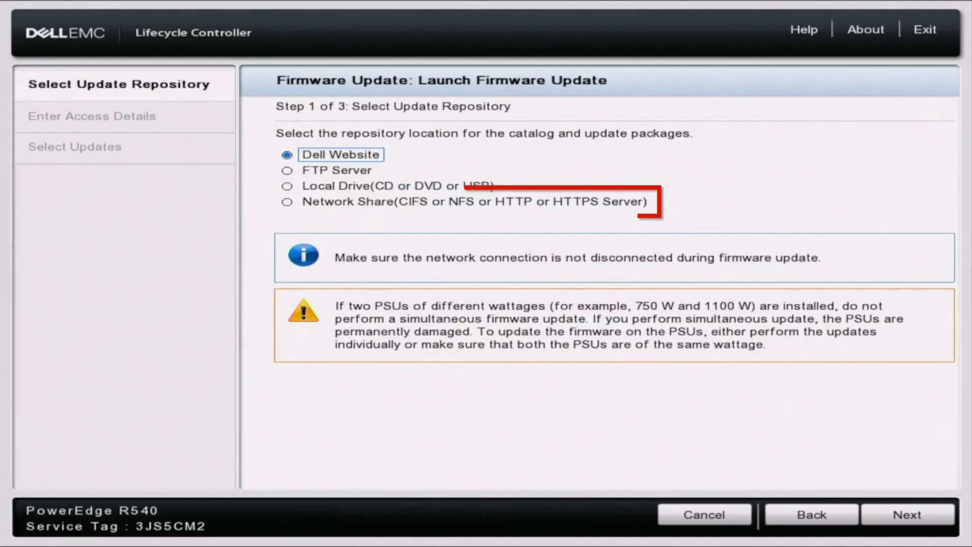
# Choose Network Share (CIFS/NFS/HTTP/HTTPS) as the update repository and continue
pyautogui.click(287, 170)
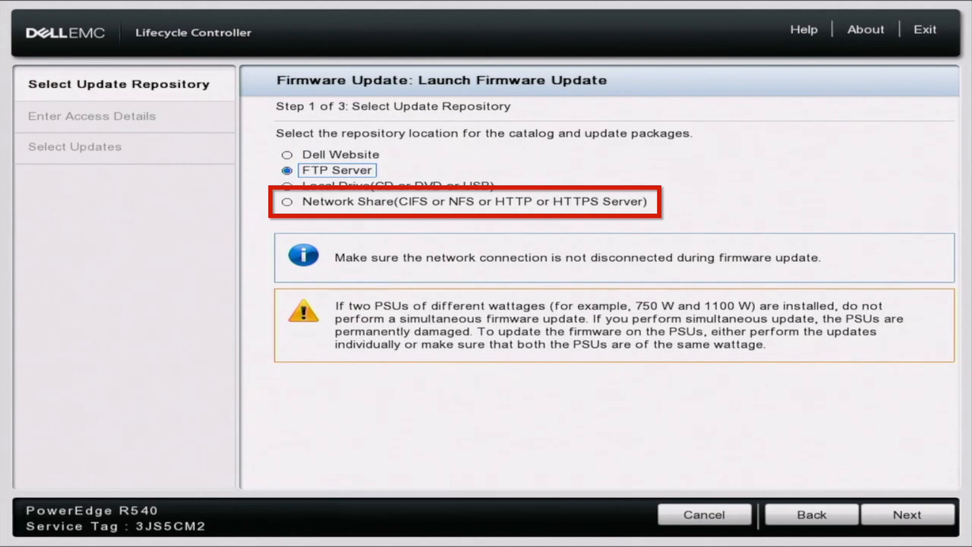
pyautogui.click(287, 202)
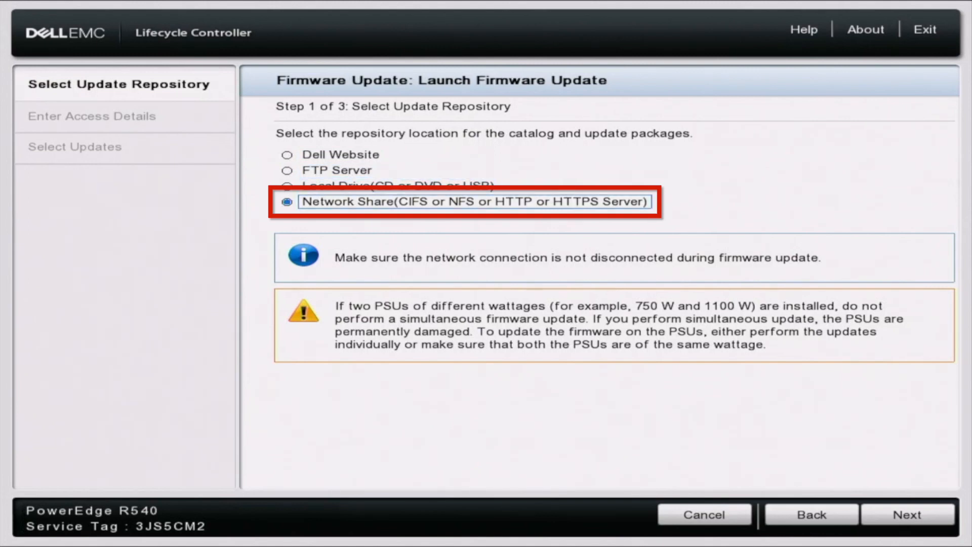
pyautogui.click(906, 515)
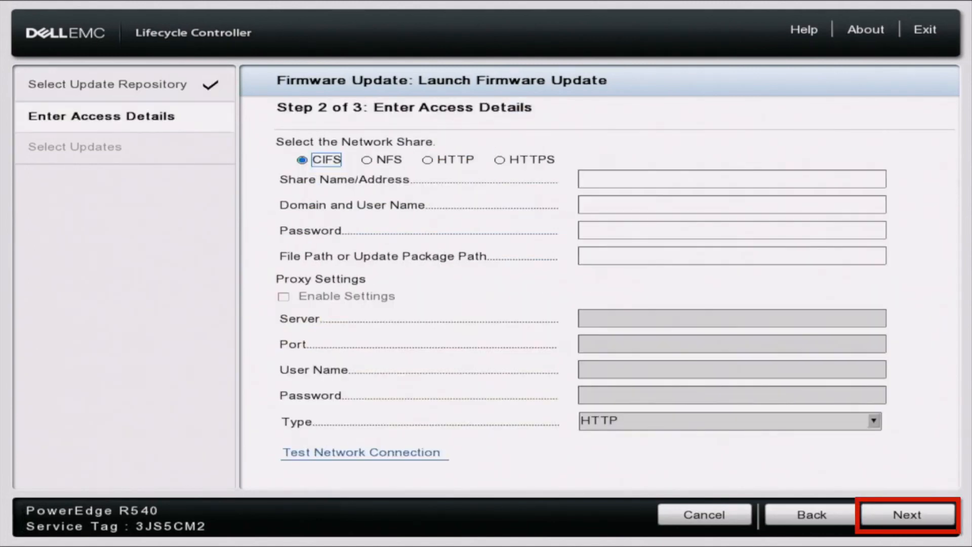
# Select HTTPS with share address downloads.dell.com and continue past access details
pyautogui.click(499, 159)
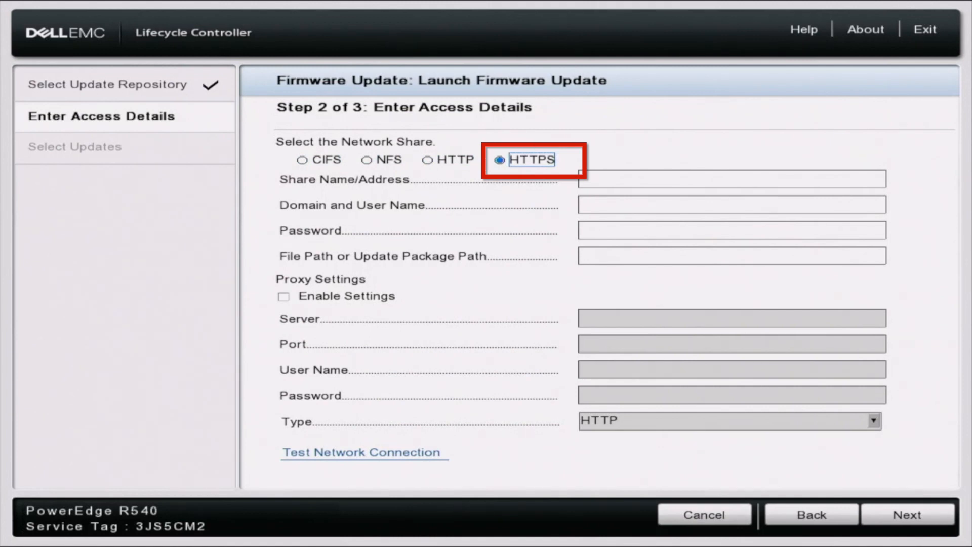
pyautogui.click(730, 179)
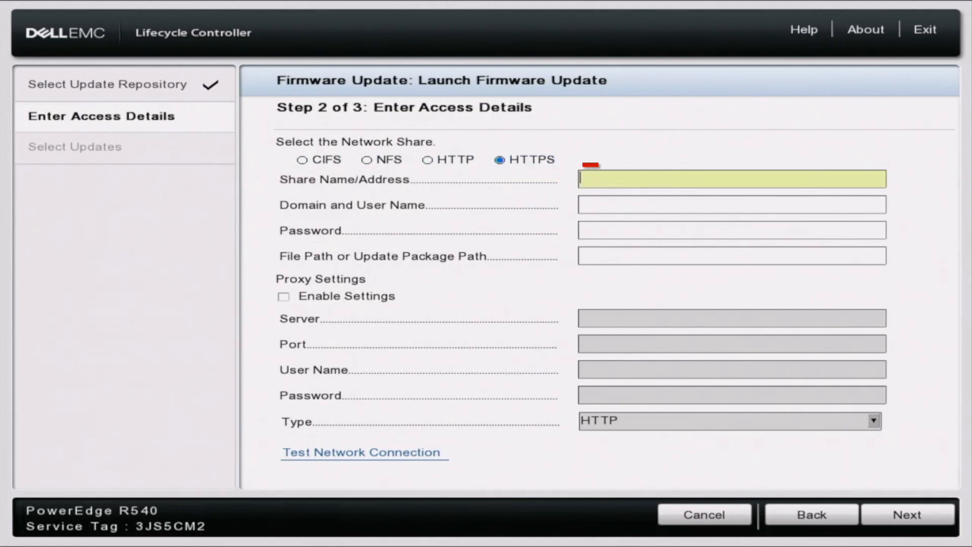
pyautogui.write('dow')
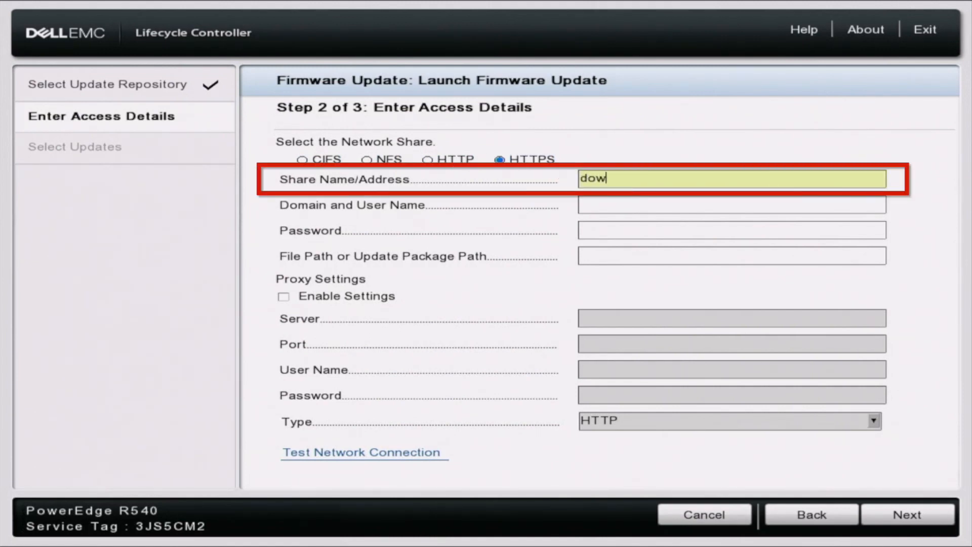
pyautogui.write('nload')
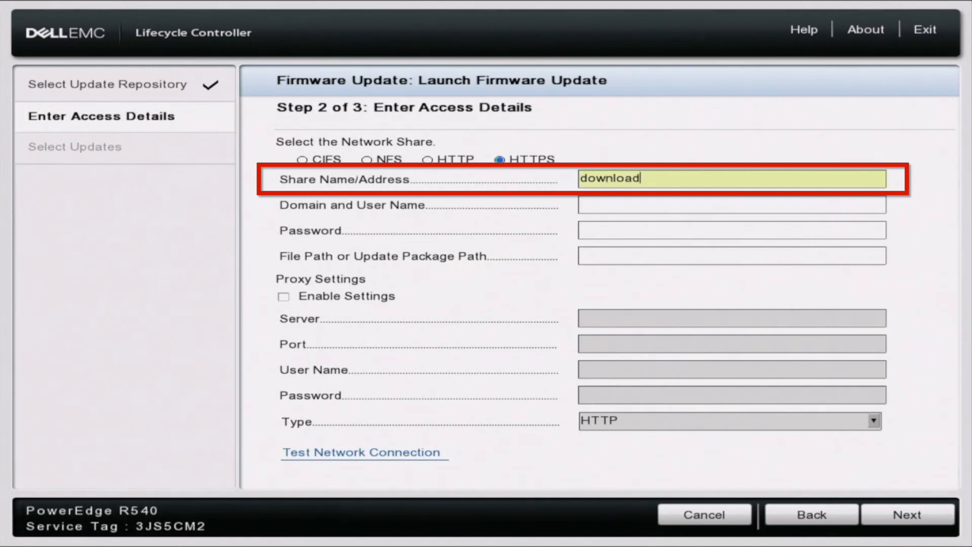
pyautogui.write('s.d')
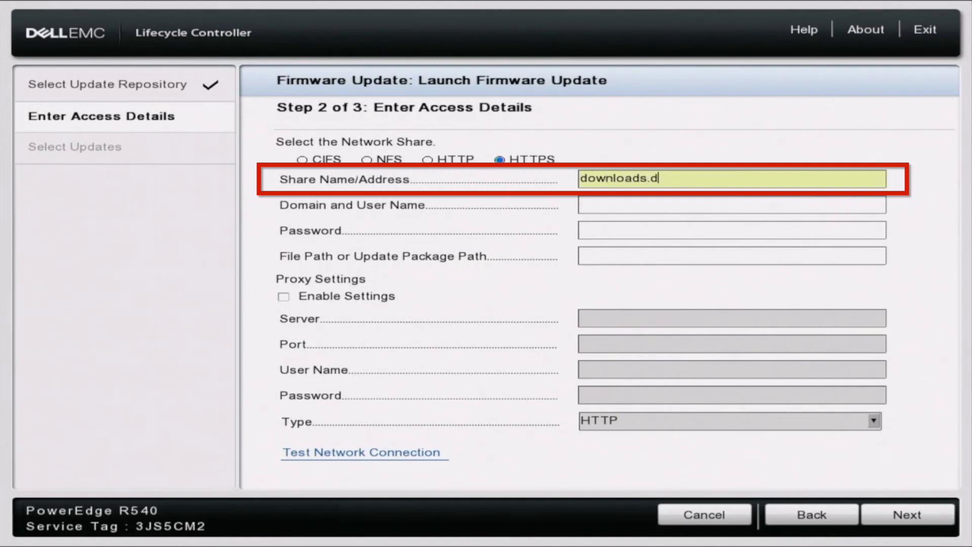
pyautogui.write('ell.com')
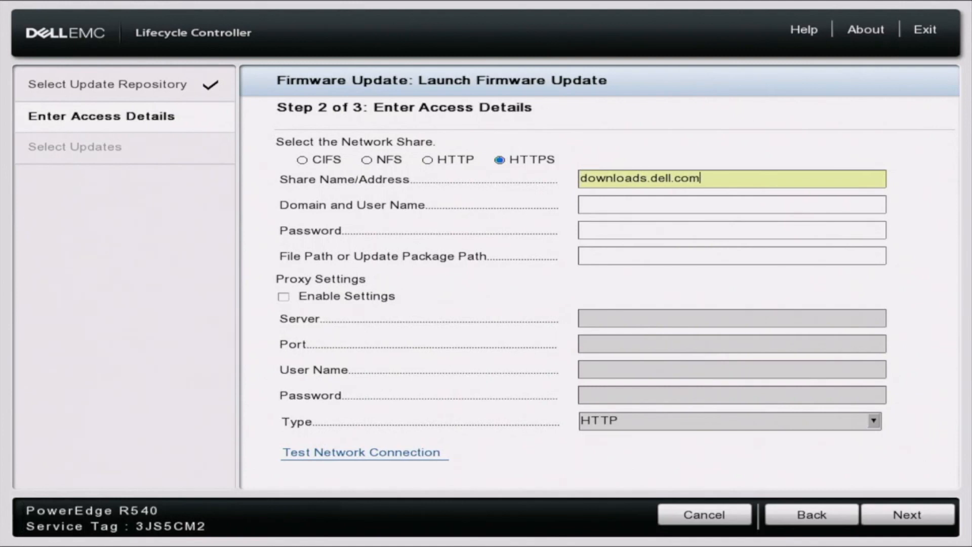
pyautogui.click(730, 255)
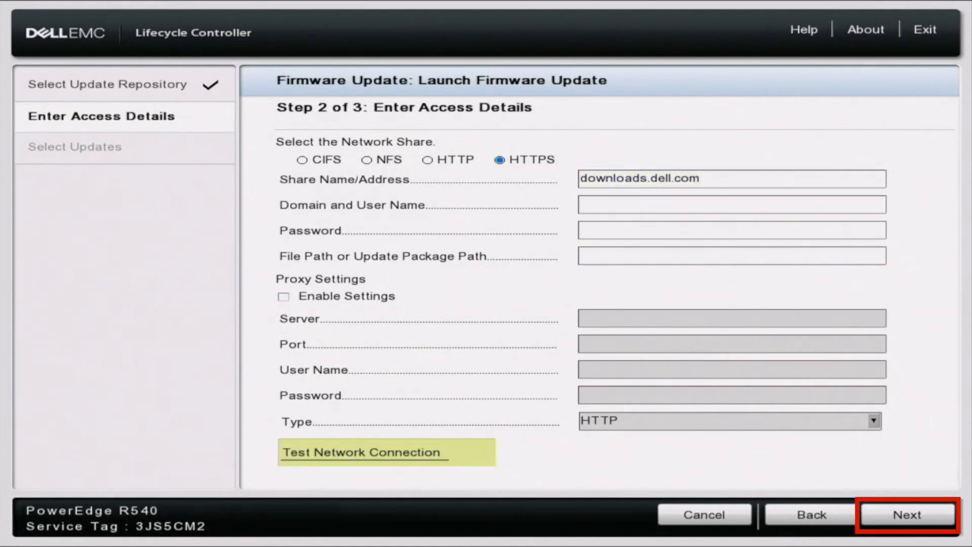
pyautogui.click(905, 514)
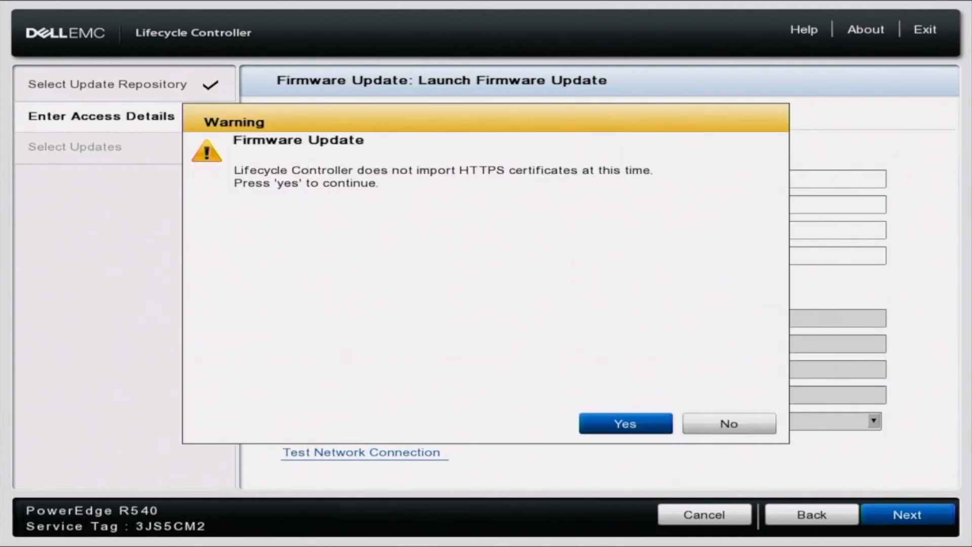
# Accept the HTTPS certificate warning to load the available updates catalog
pyautogui.click(625, 423)
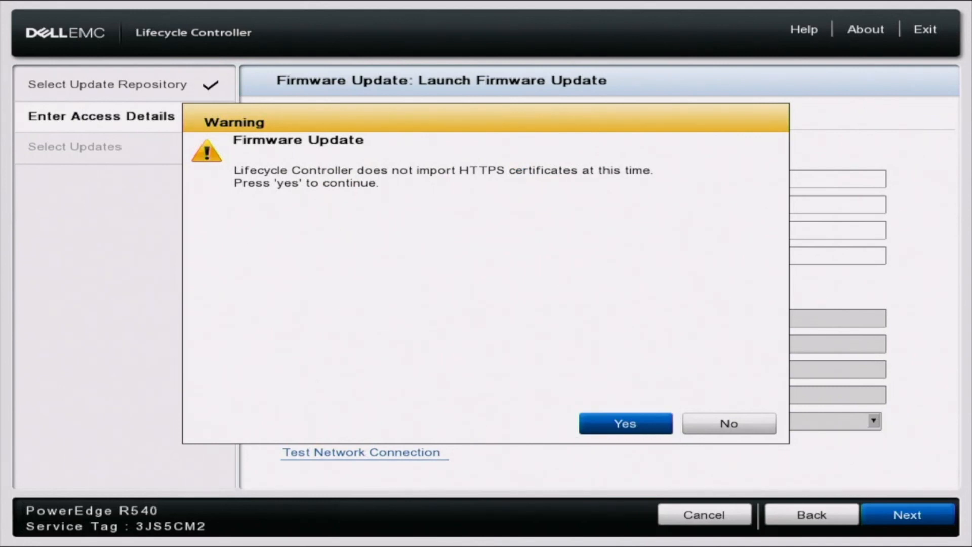
pyautogui.click(625, 423)
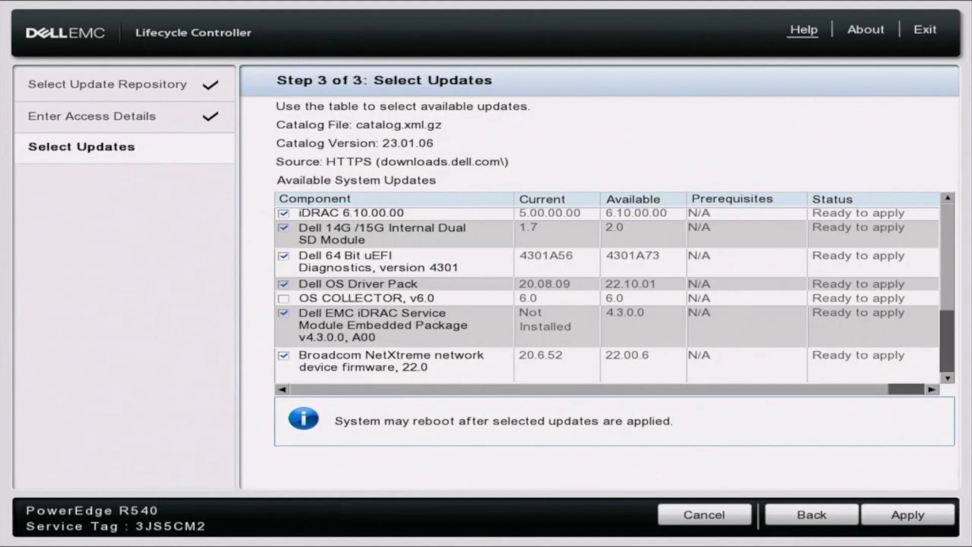
# Tick OS COLLECTOR, review the update list and apply all selected updates
pyautogui.click(350, 212)
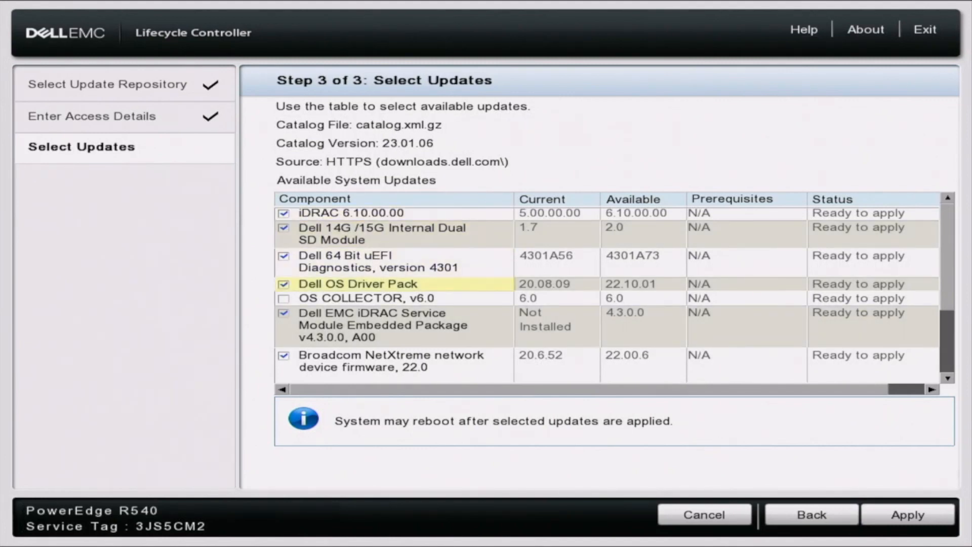
pyautogui.click(283, 298)
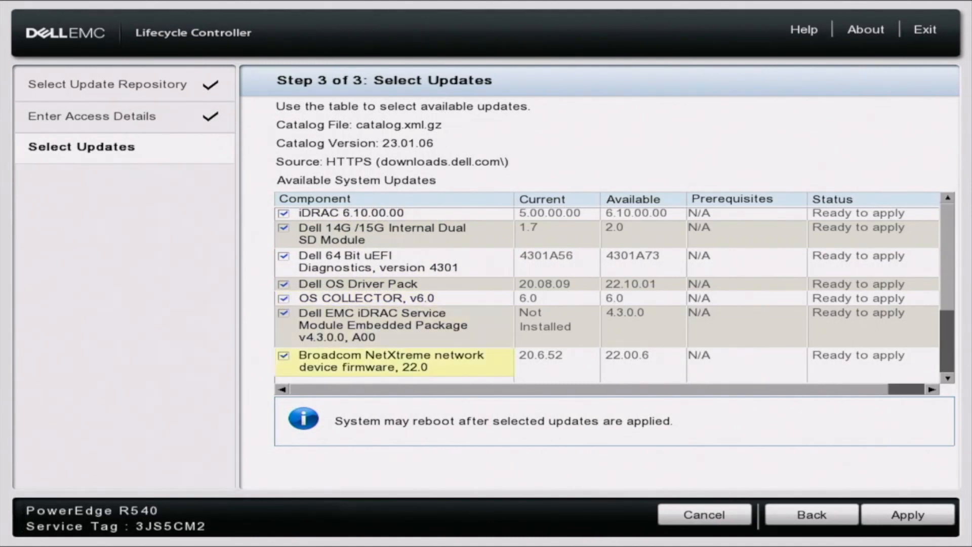
pyautogui.scroll(-3)
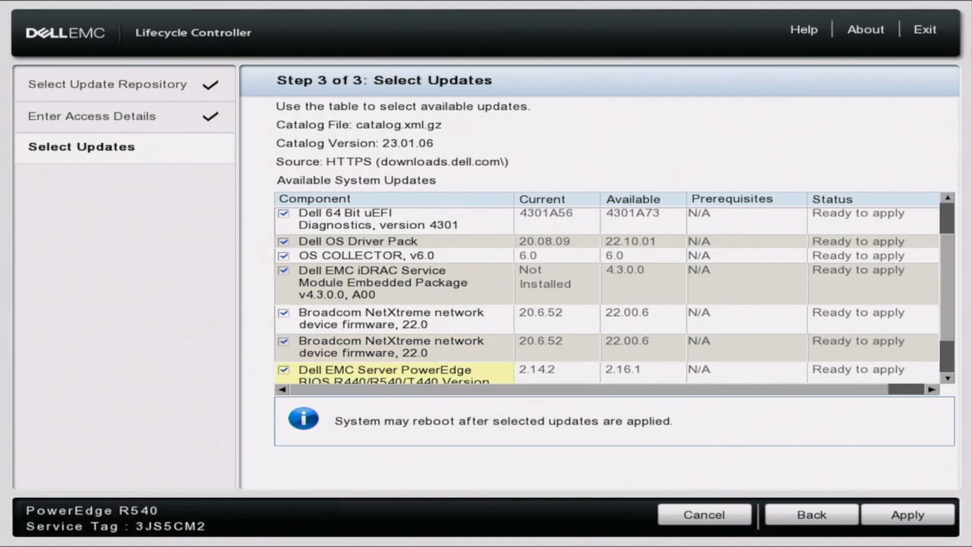
pyautogui.scroll(-3)
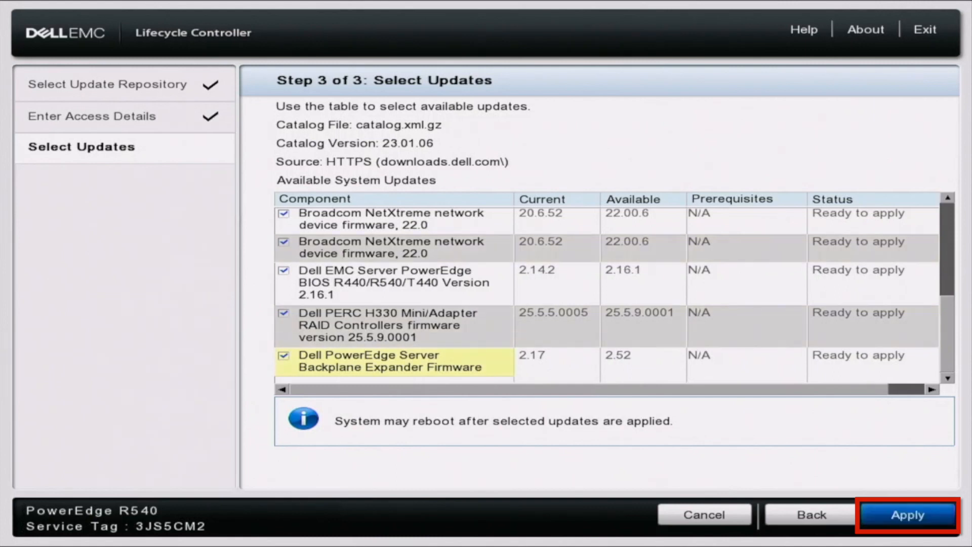
pyautogui.click(907, 515)
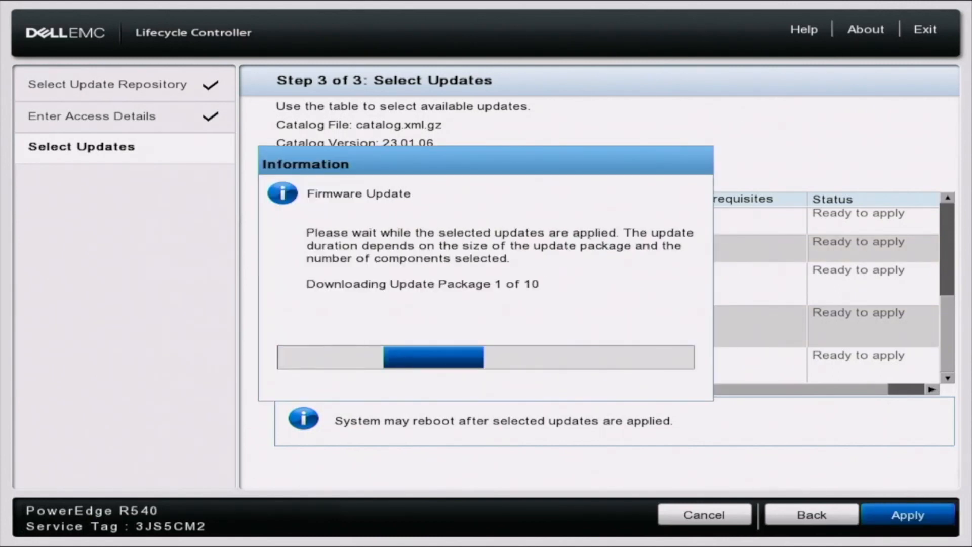